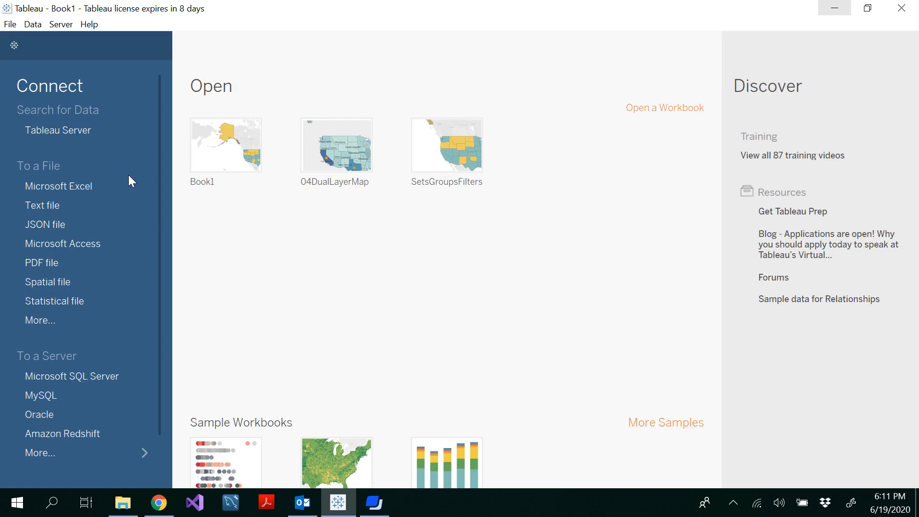
mouse_move(58, 186)
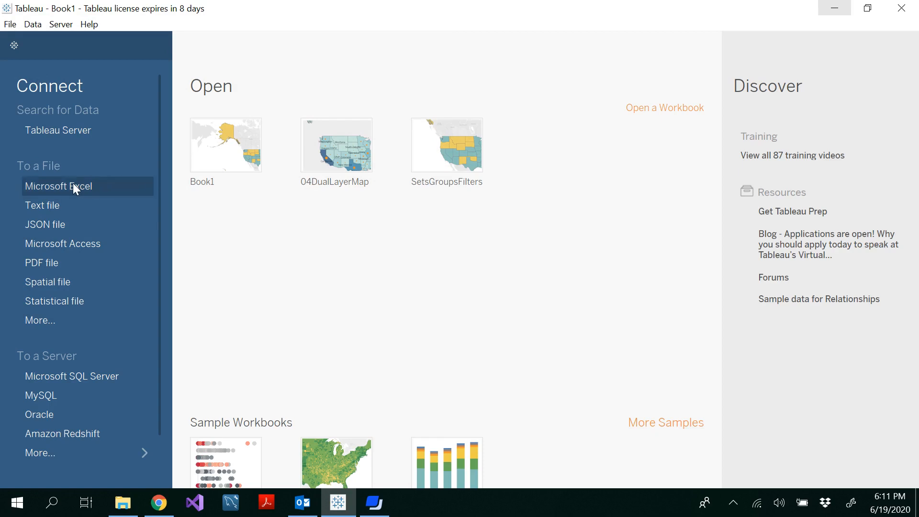
Connect Tableau to the US_Covid Excel workbook through Microsoft Excel under To a File.
click(58, 186)
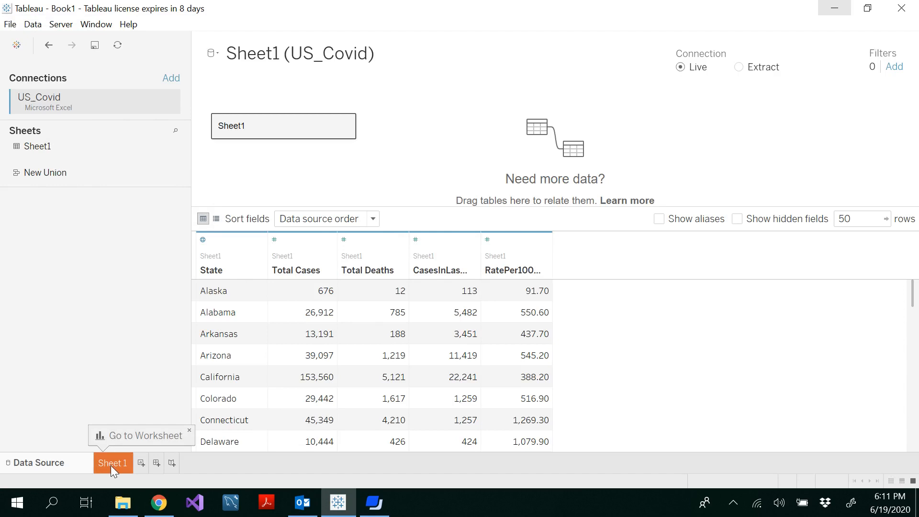
On Sheet 1, put State on Columns and Total Cases on Rows.
click(112, 463)
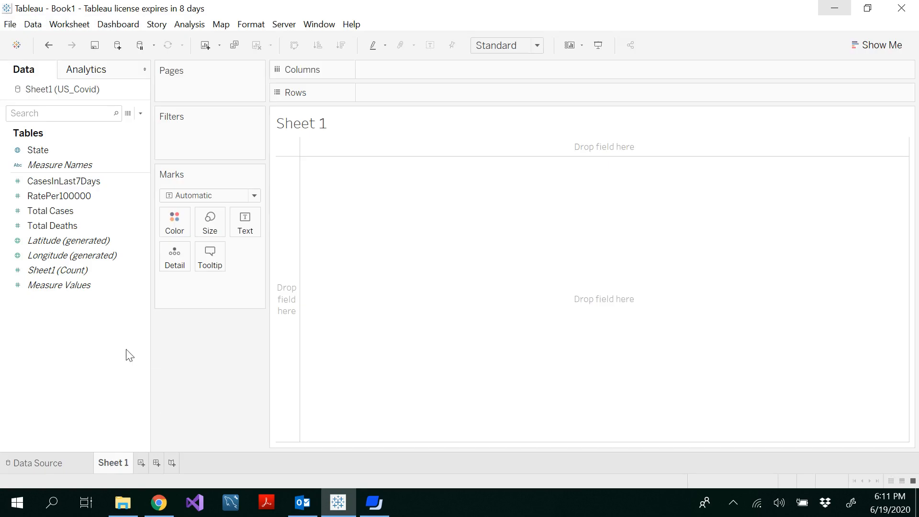
click(37, 150)
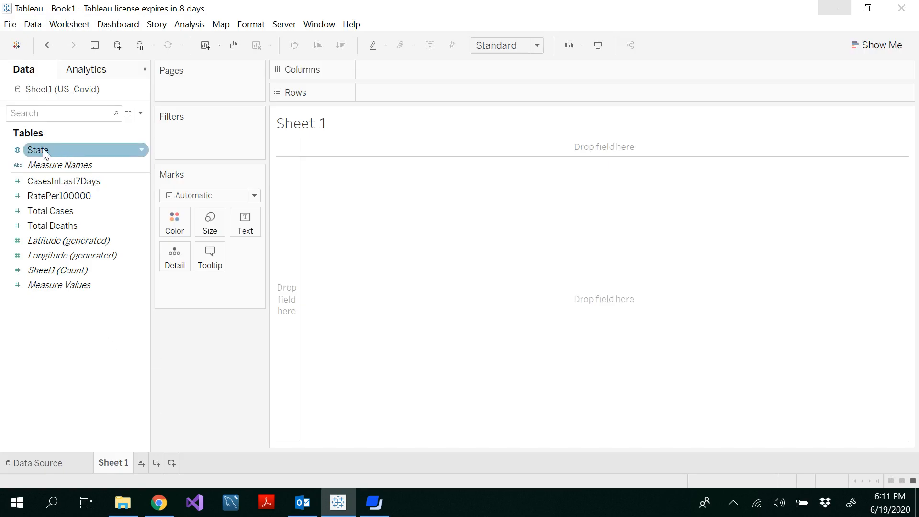
drag(41, 149, 375, 69)
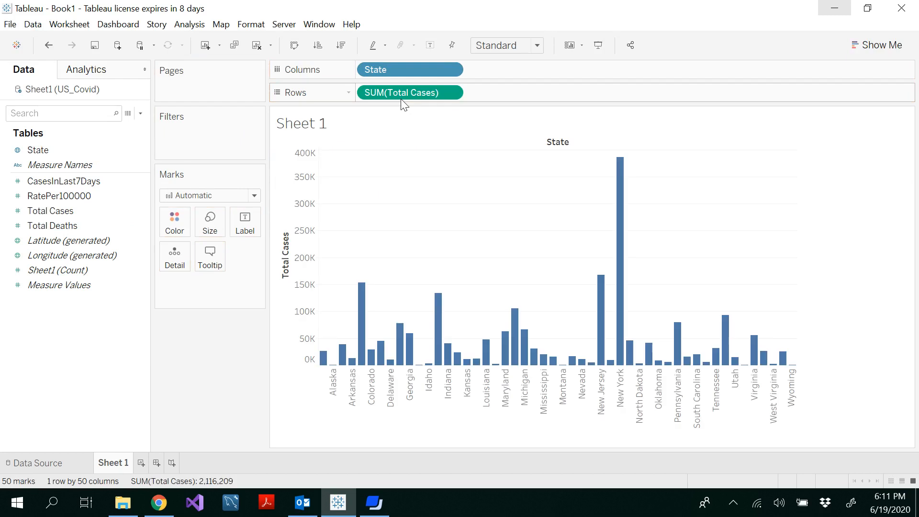
mouse_move(408, 93)
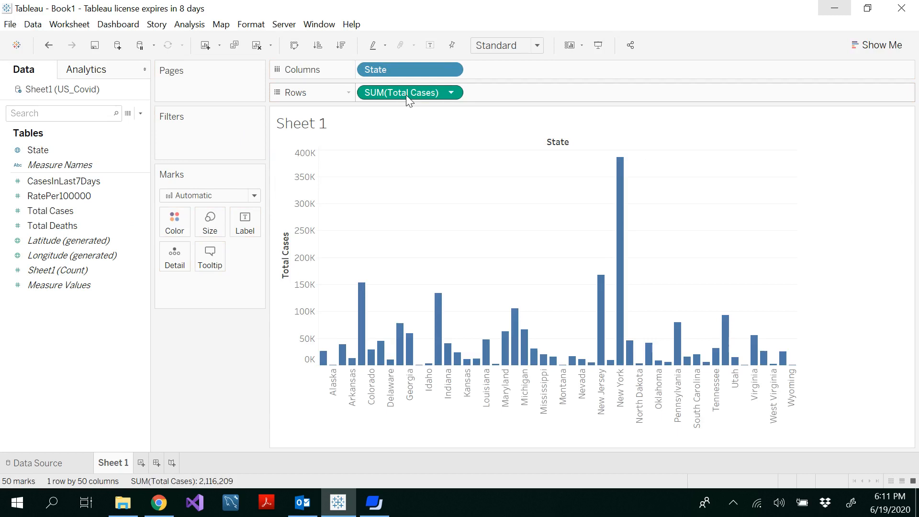
mouse_move(407, 92)
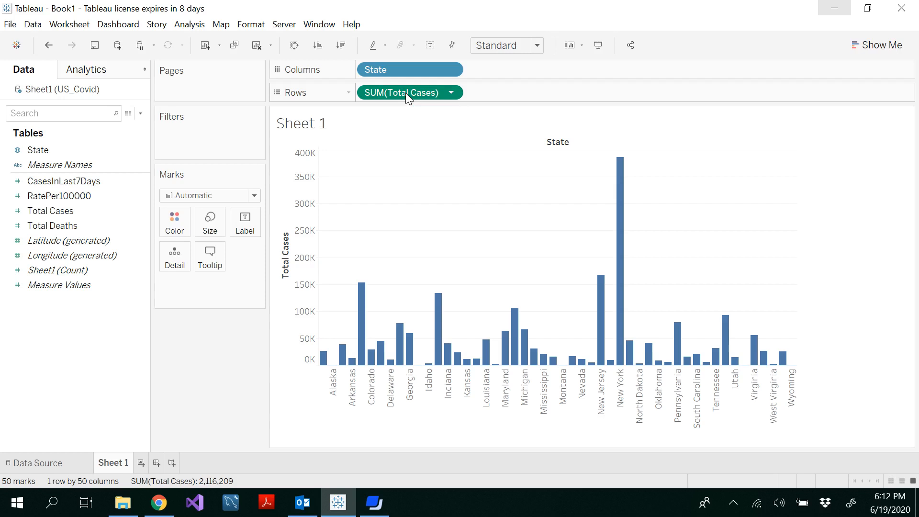
Duplicate SUM(Total Cases) on Rows and set the second pane's mark type to Circle.
drag(407, 92, 520, 92)
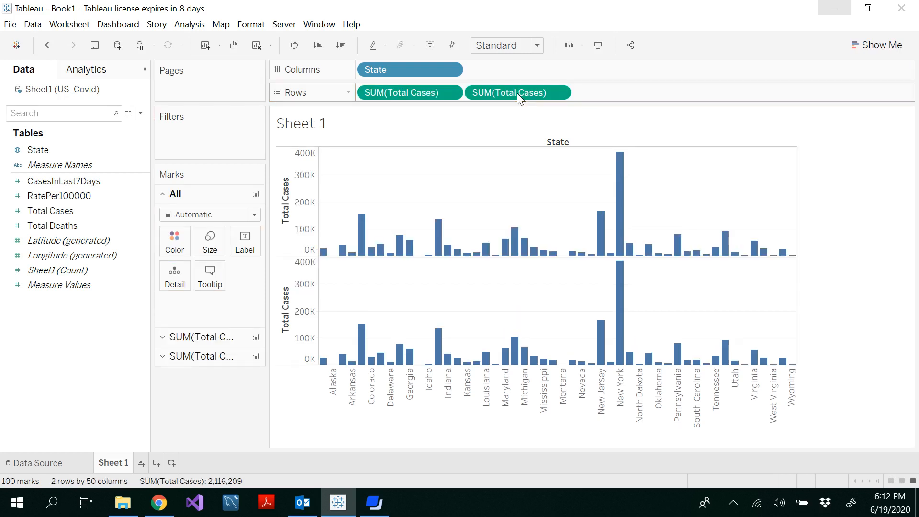
mouse_move(494, 269)
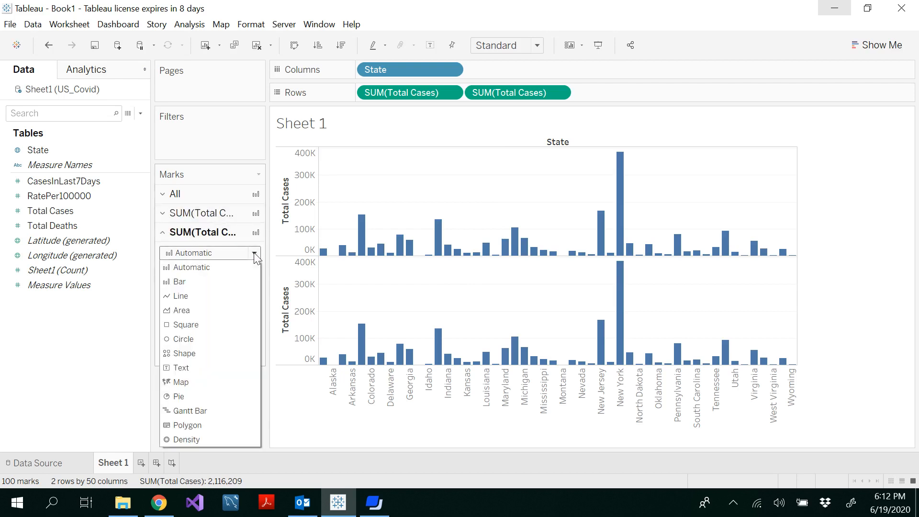
click(184, 339)
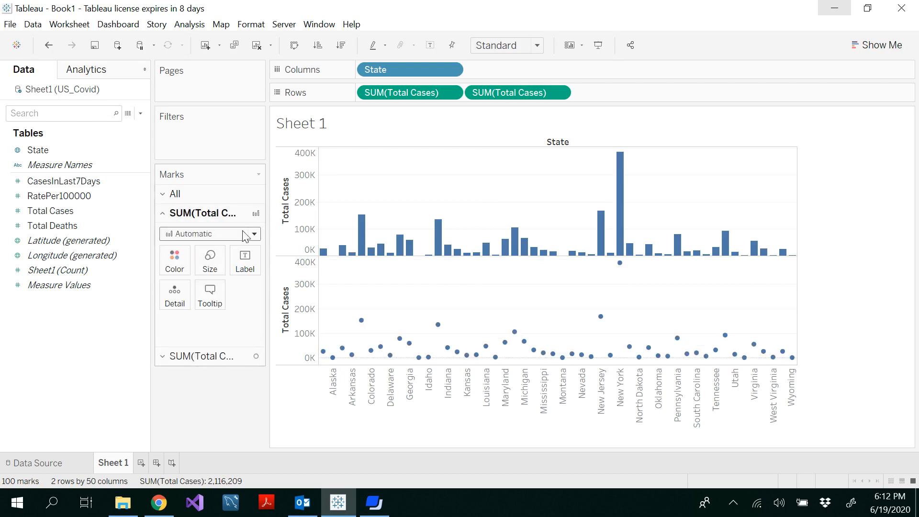
click(209, 234)
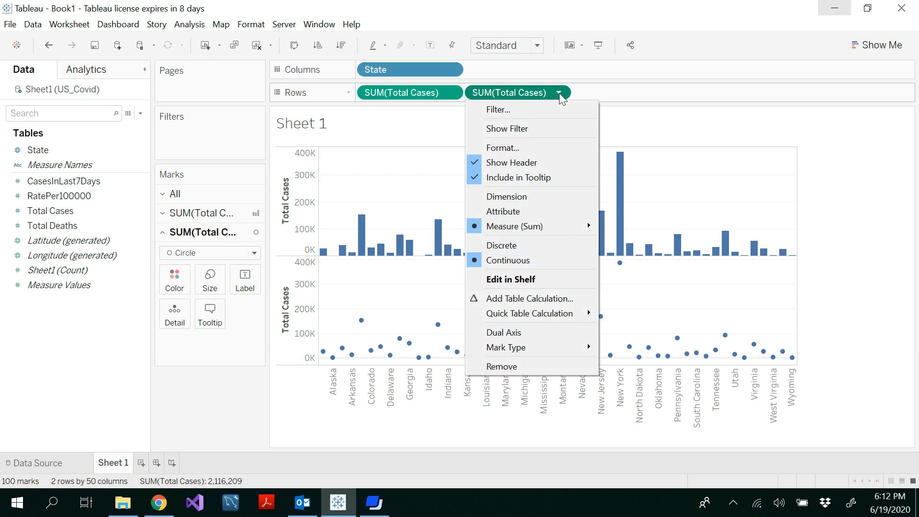
mouse_move(538, 332)
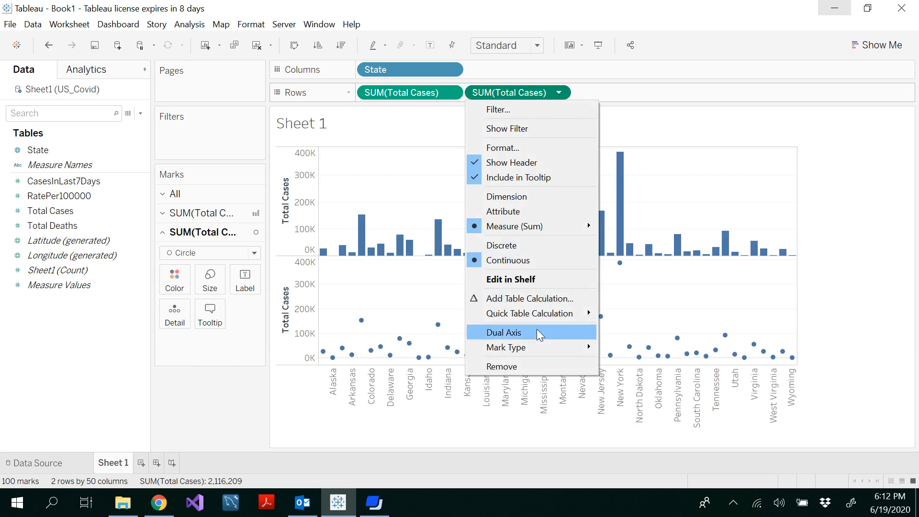
Turn the second SUM(Total Cases) pill into a Dual Axis so circles overlay the bars.
click(502, 332)
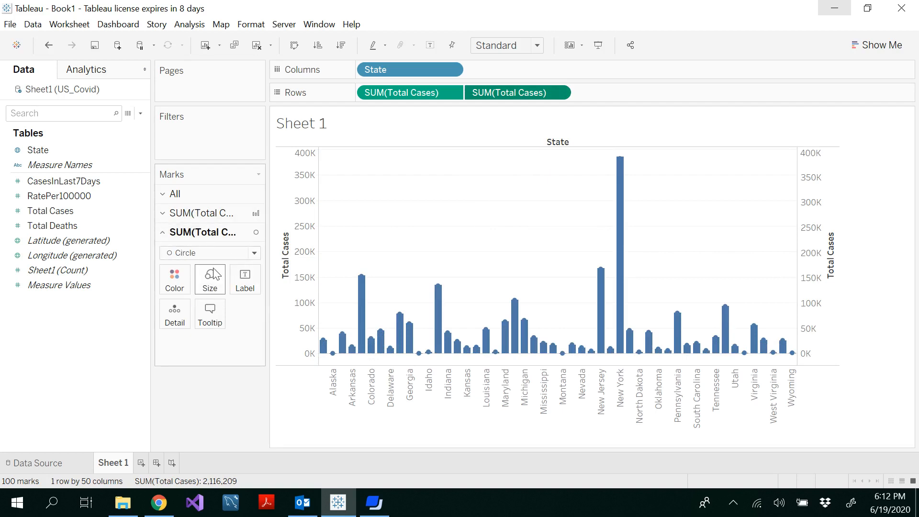
Shrink the bar marks to thin stems and resize the circle heads.
click(202, 213)
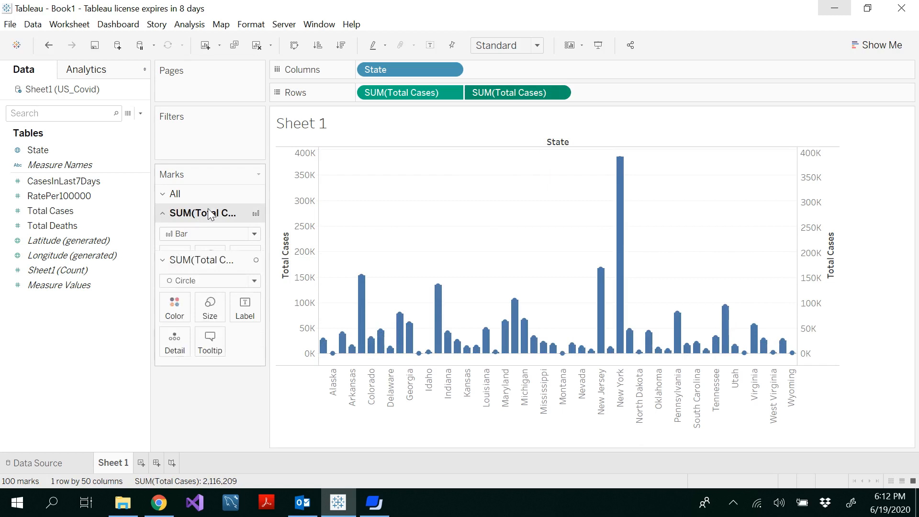
click(162, 260)
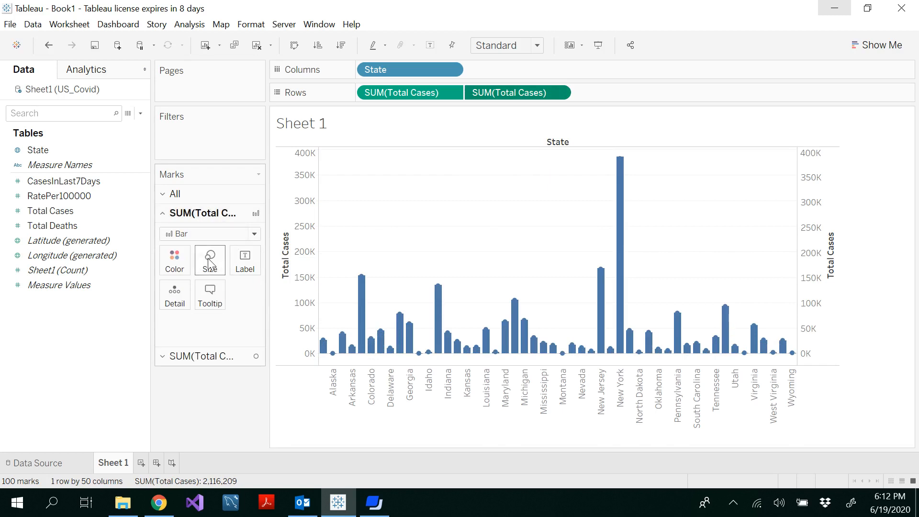
click(209, 260)
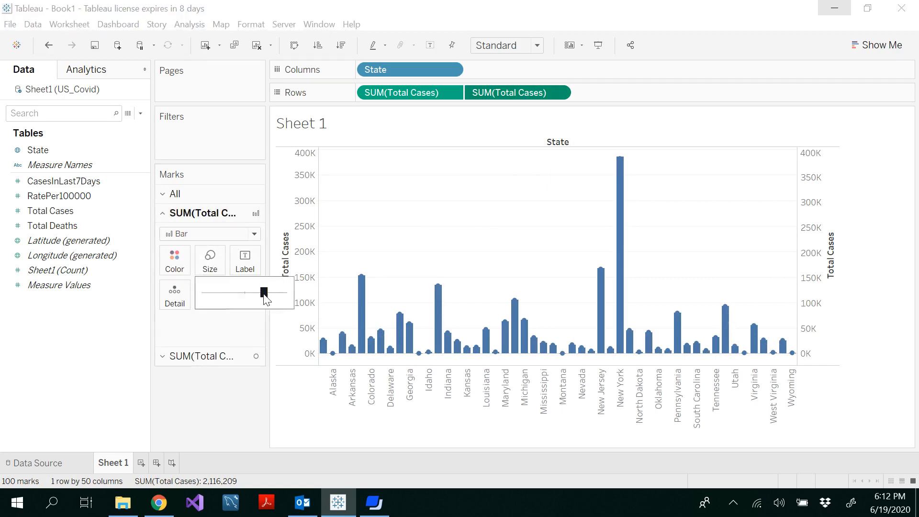
drag(262, 293, 230, 293)
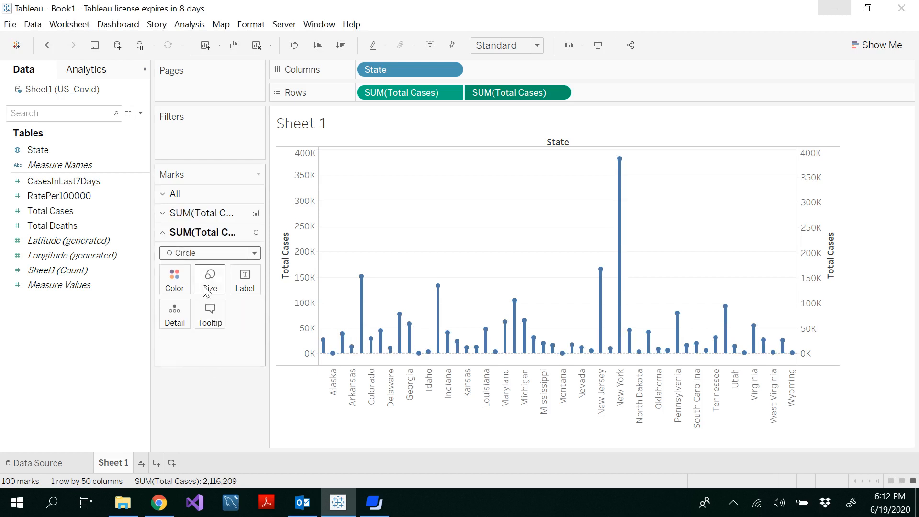
mouse_move(209, 280)
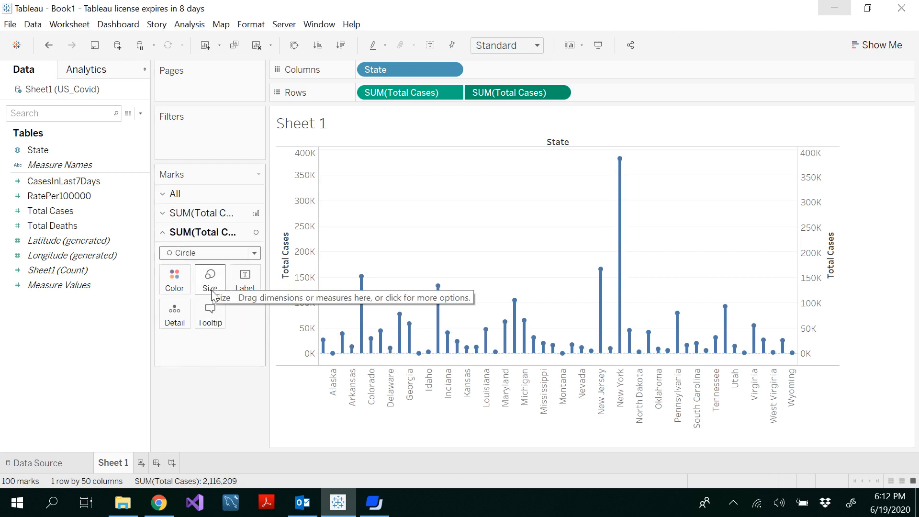
click(209, 279)
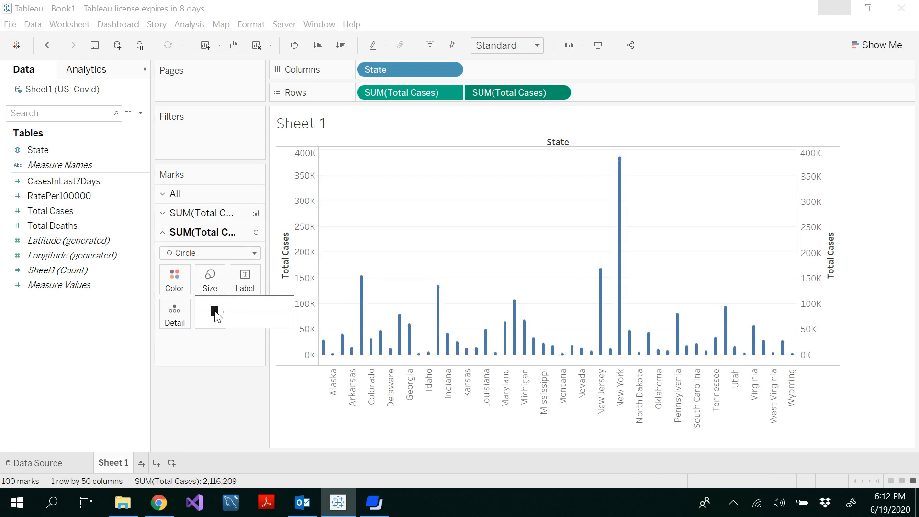
drag(214, 311, 226, 311)
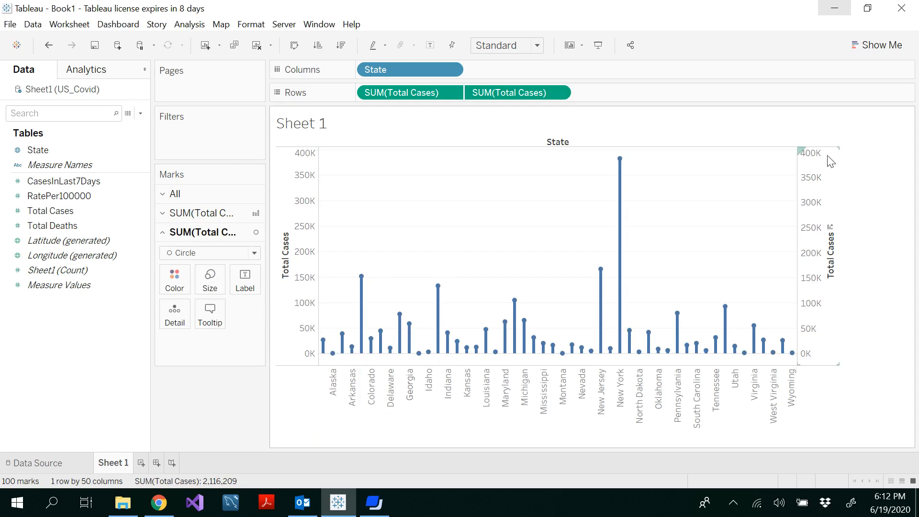
mouse_move(545, 365)
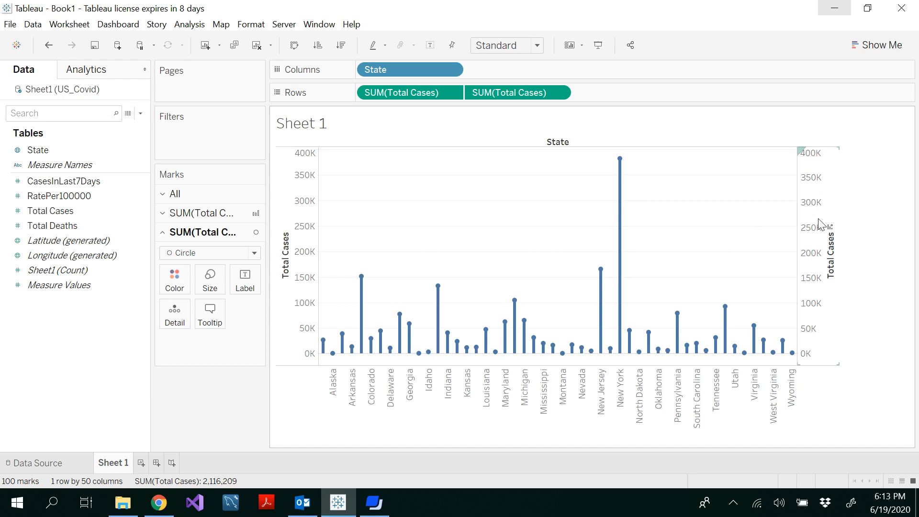
Hide the right-hand Total Cases axis by unchecking Show Header.
right_click(812, 222)
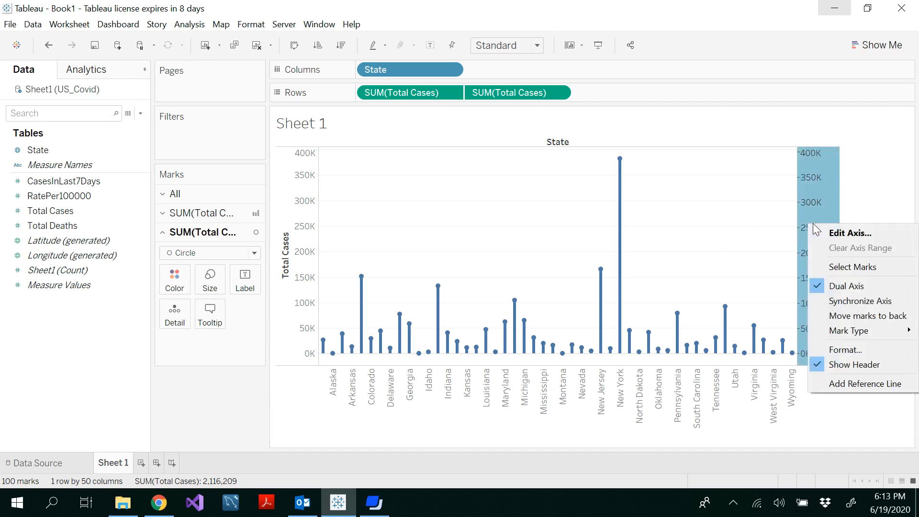
mouse_move(854, 364)
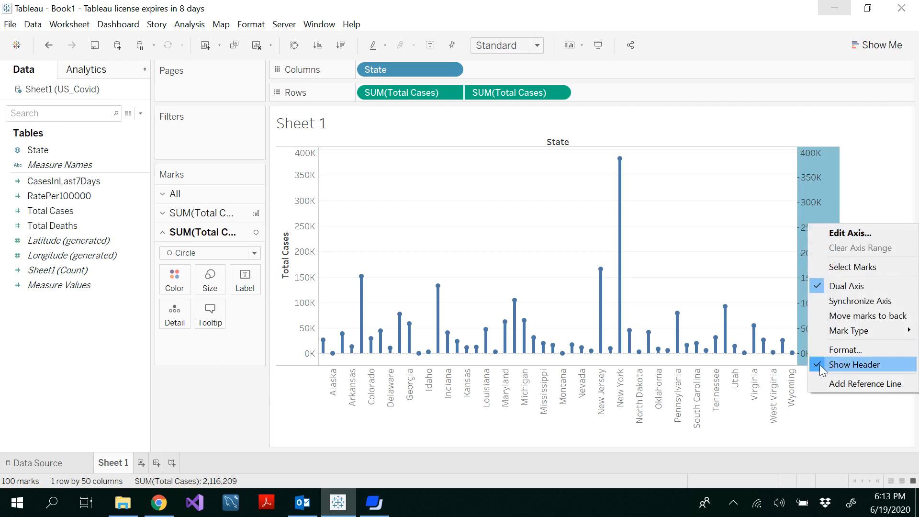
click(854, 364)
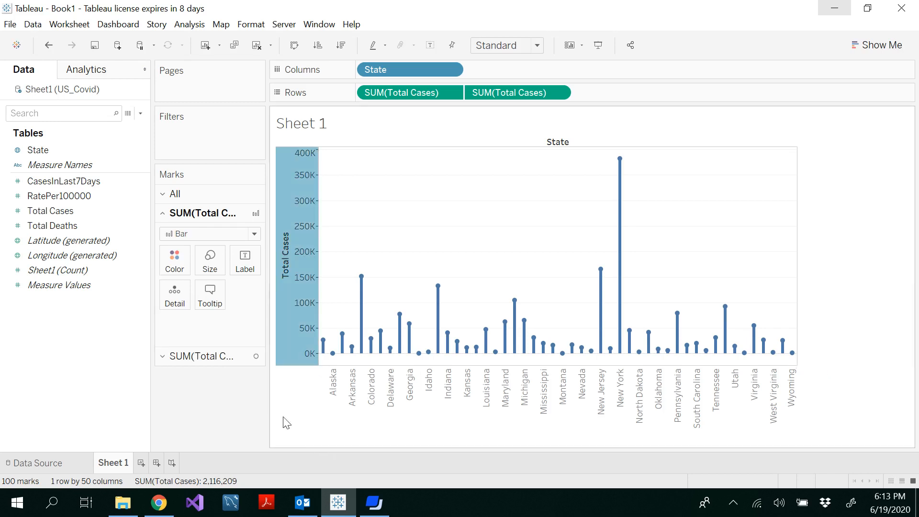
click(58, 196)
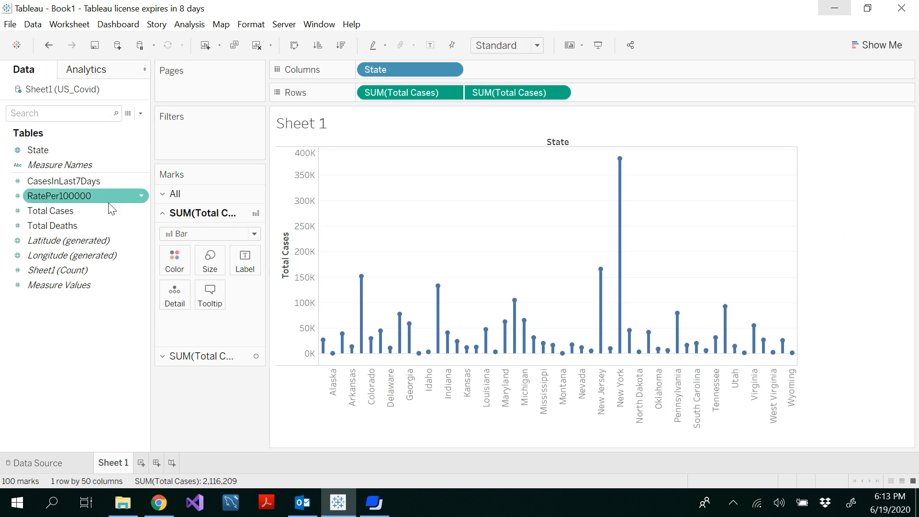
Filter State to California, Connecticut, Florida and Georgia only.
click(39, 149)
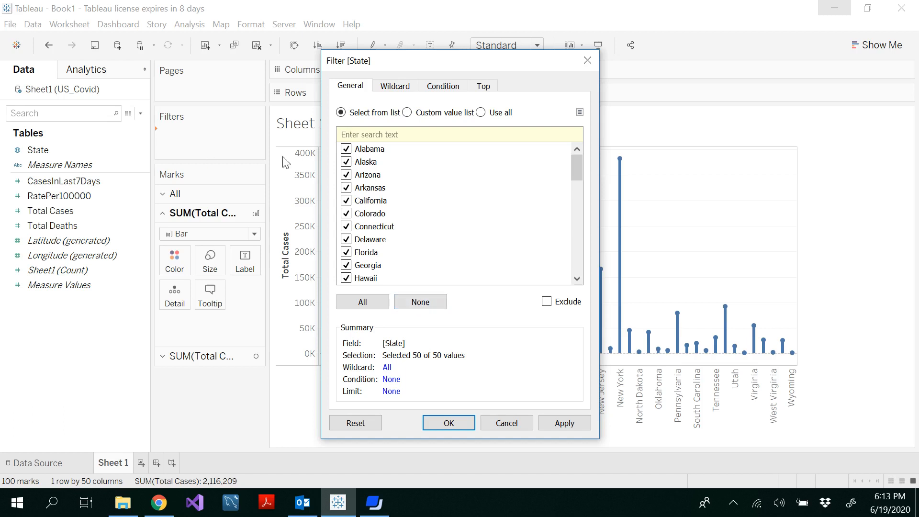
mouse_move(209, 139)
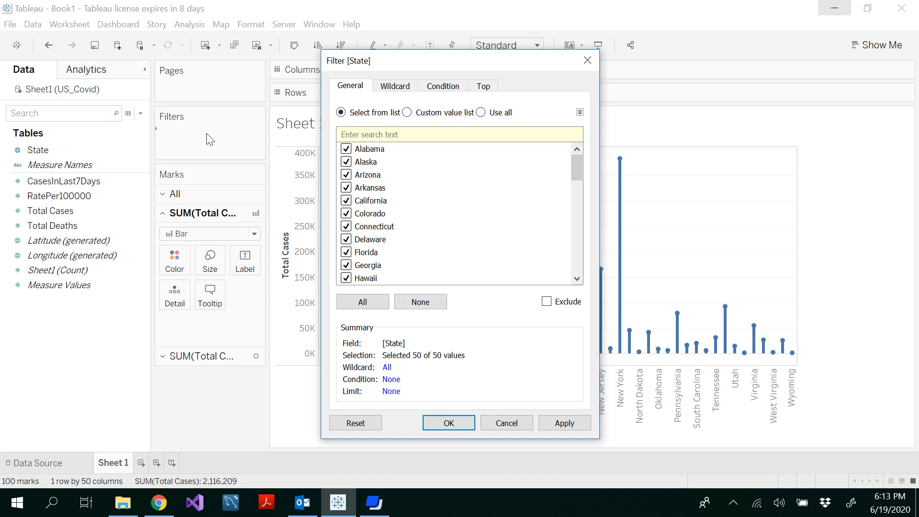
mouse_move(420, 301)
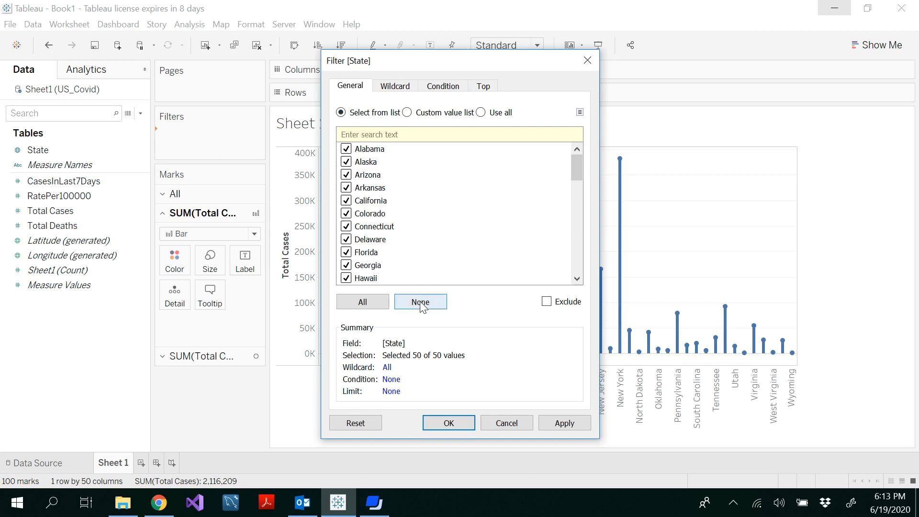
click(420, 301)
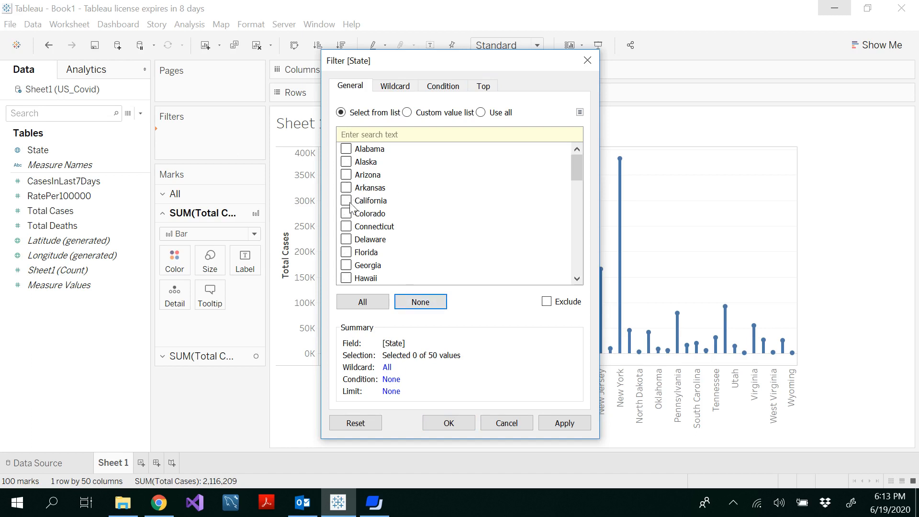
click(346, 227)
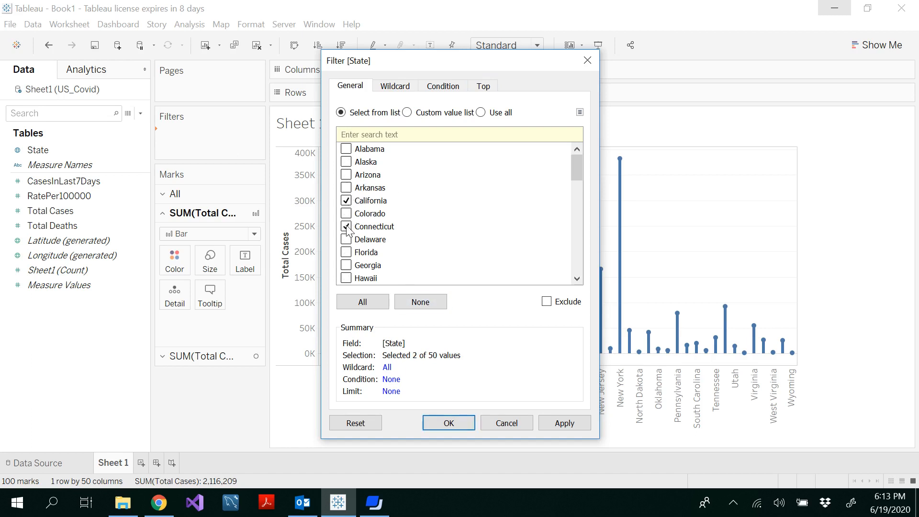
click(347, 251)
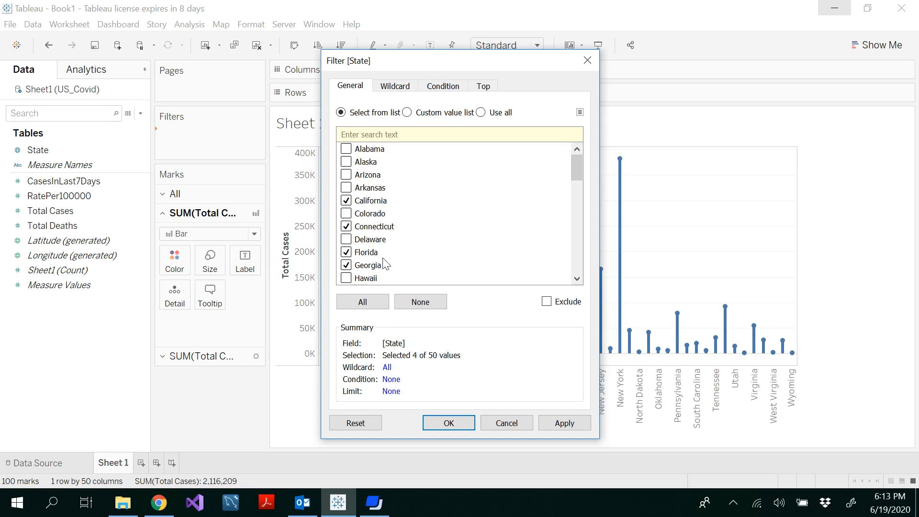
mouse_move(386, 236)
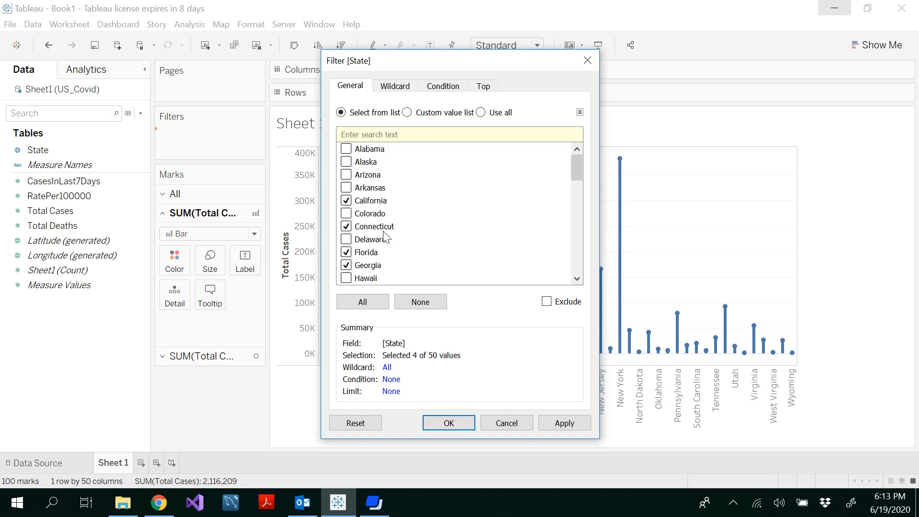
mouse_move(473, 409)
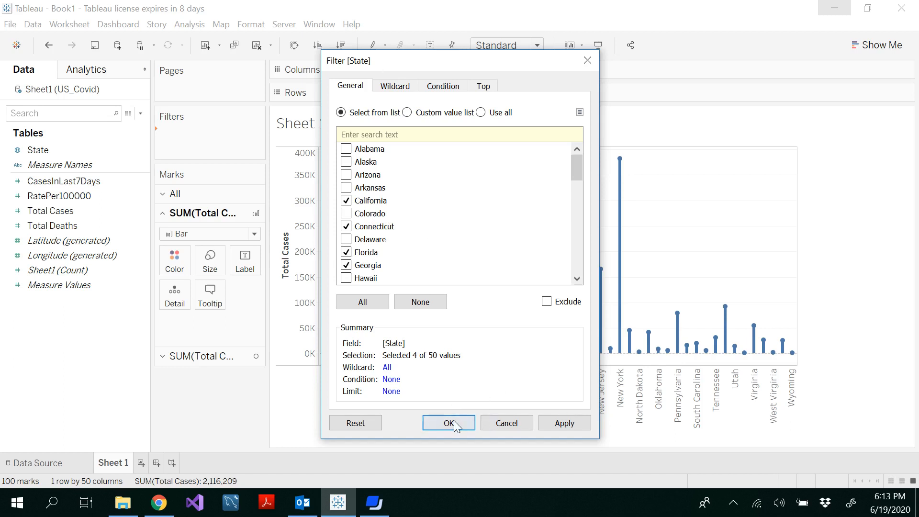
click(449, 423)
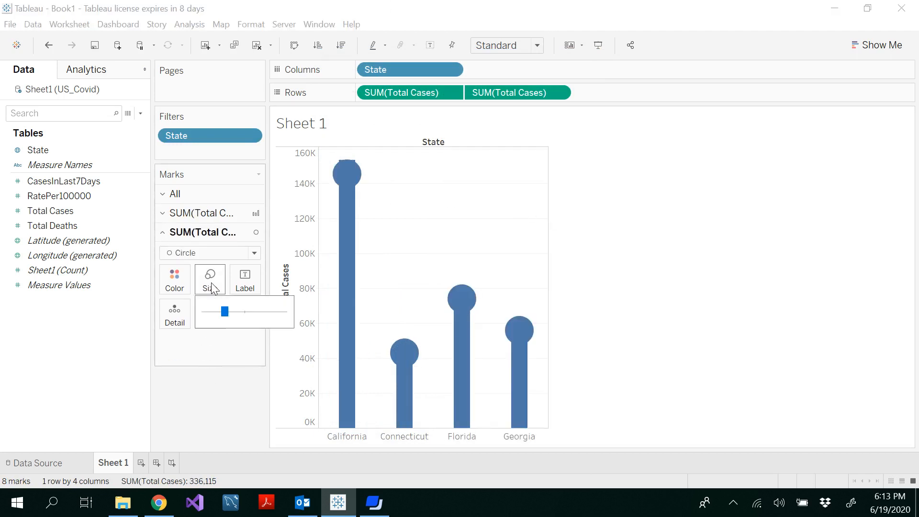
Shrink the circle heads and bars, and label the circle heads with Total Cases.
drag(225, 312, 216, 311)
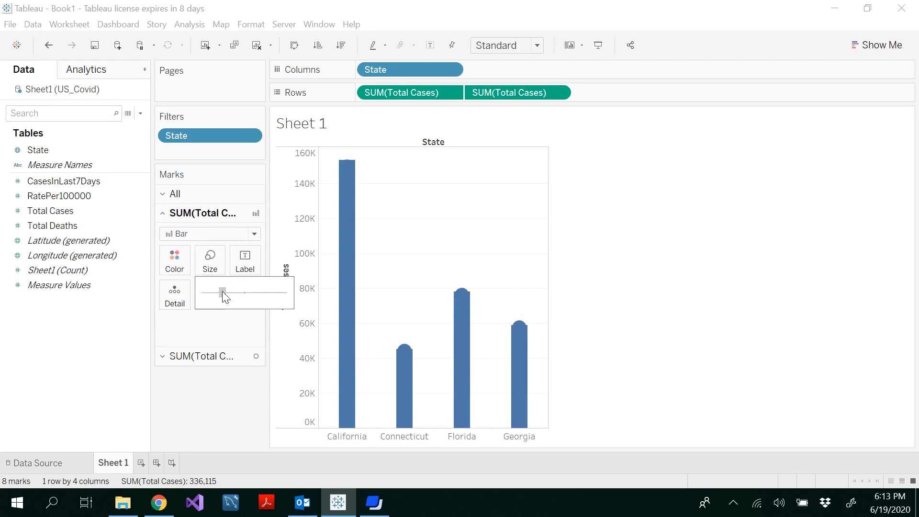
drag(222, 293, 214, 293)
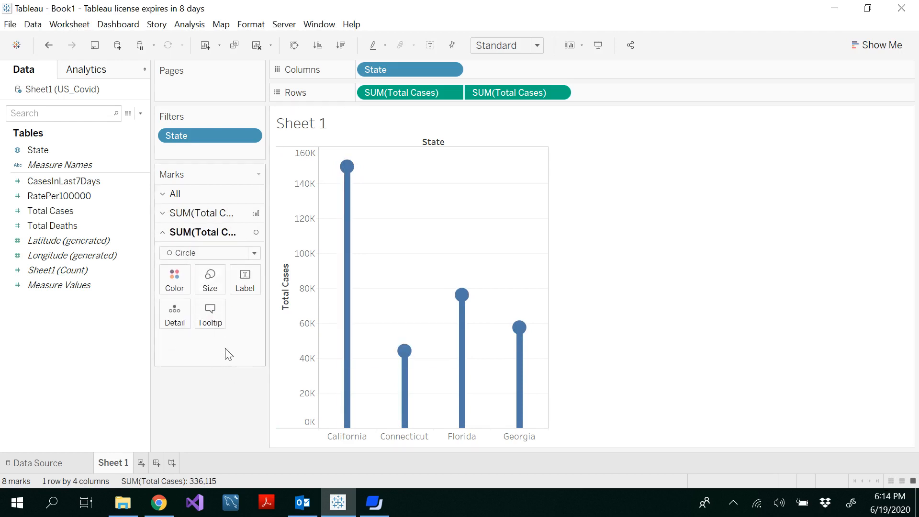
mouse_move(227, 381)
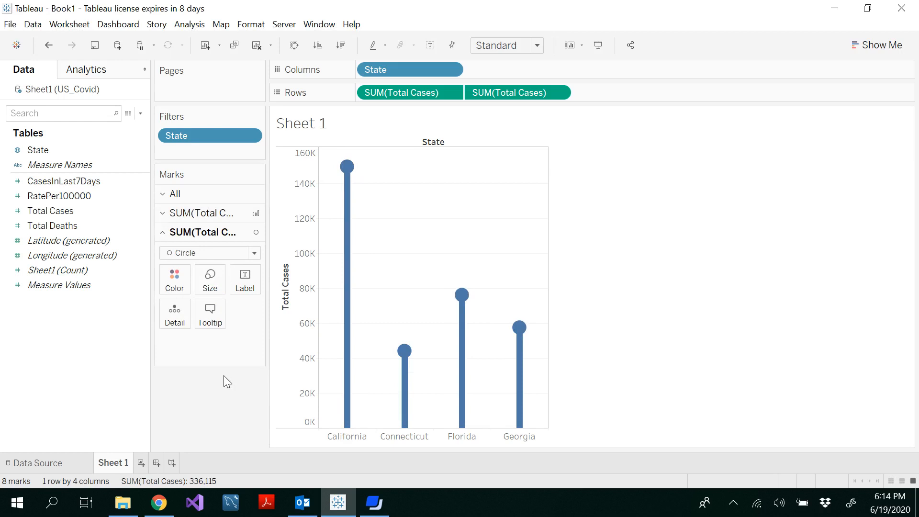
mouse_move(347, 166)
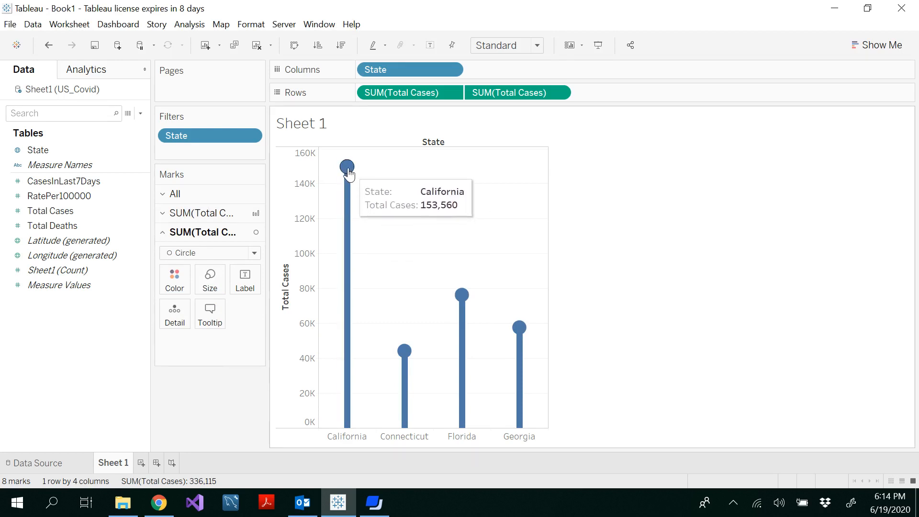
mouse_move(271, 310)
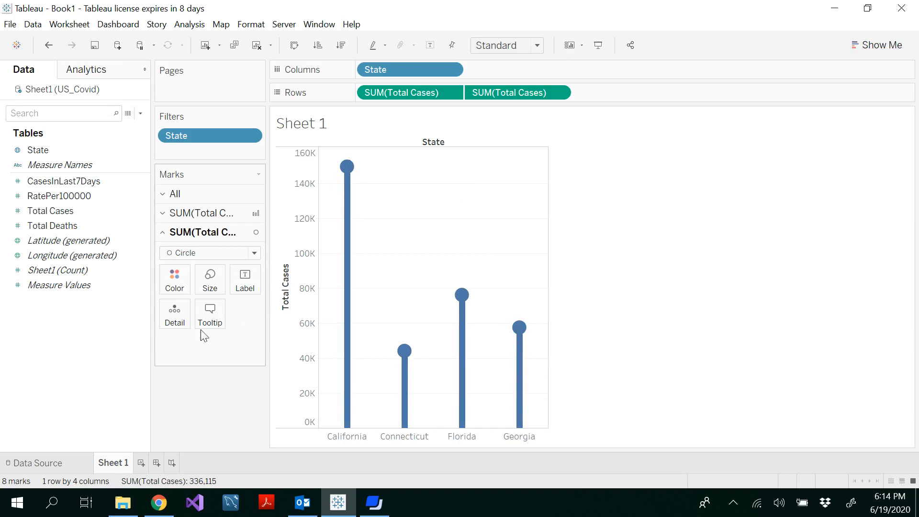
mouse_move(123, 300)
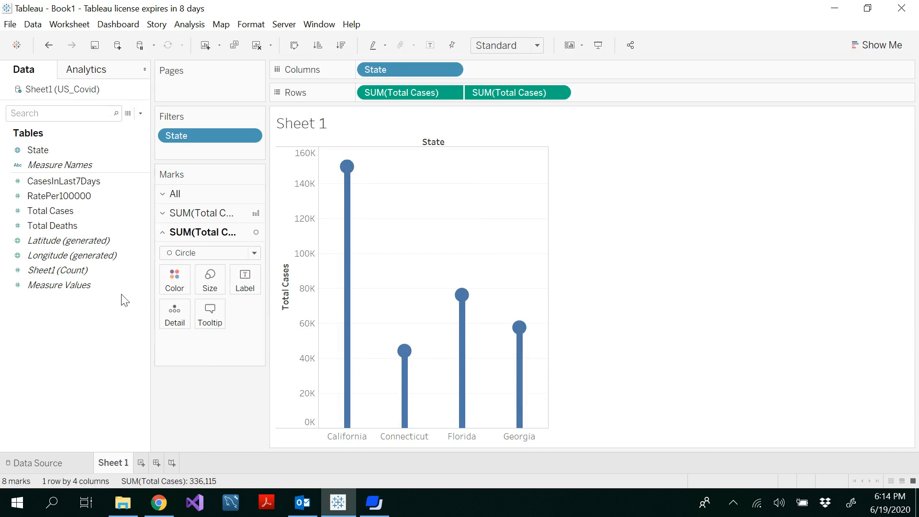
click(50, 211)
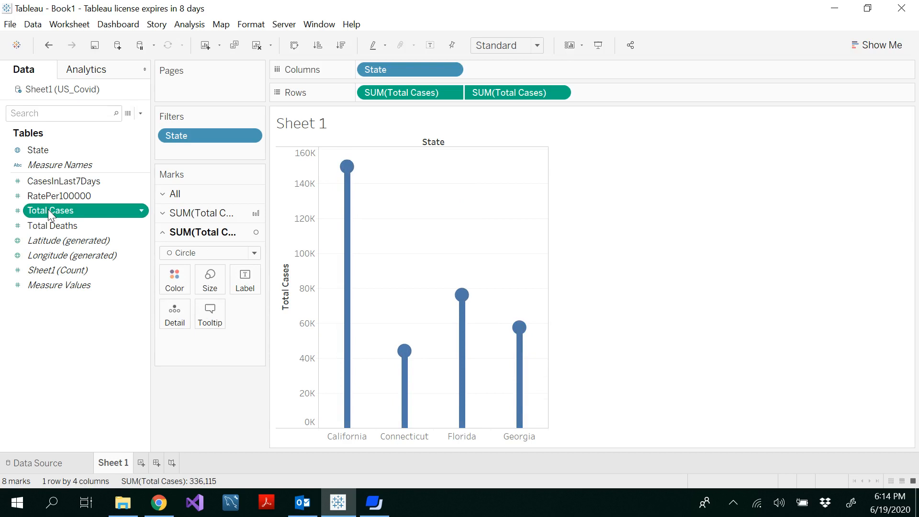
click(245, 280)
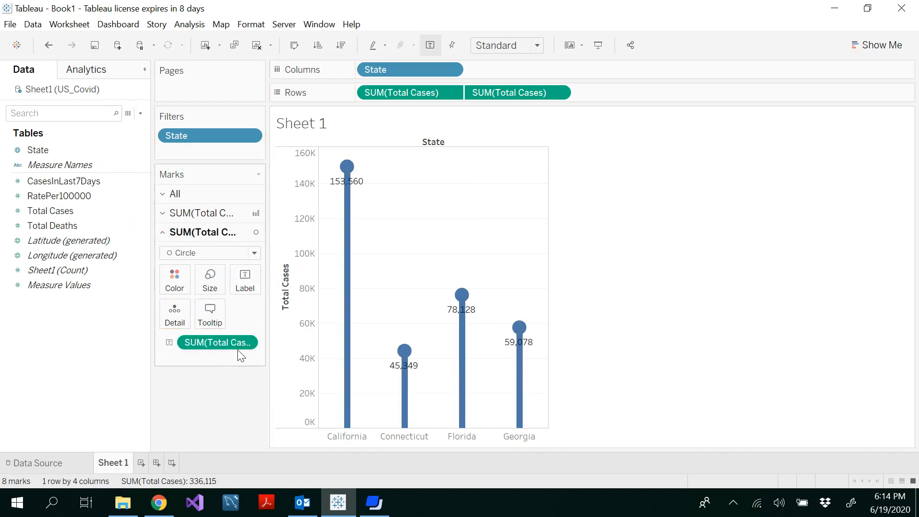
click(245, 279)
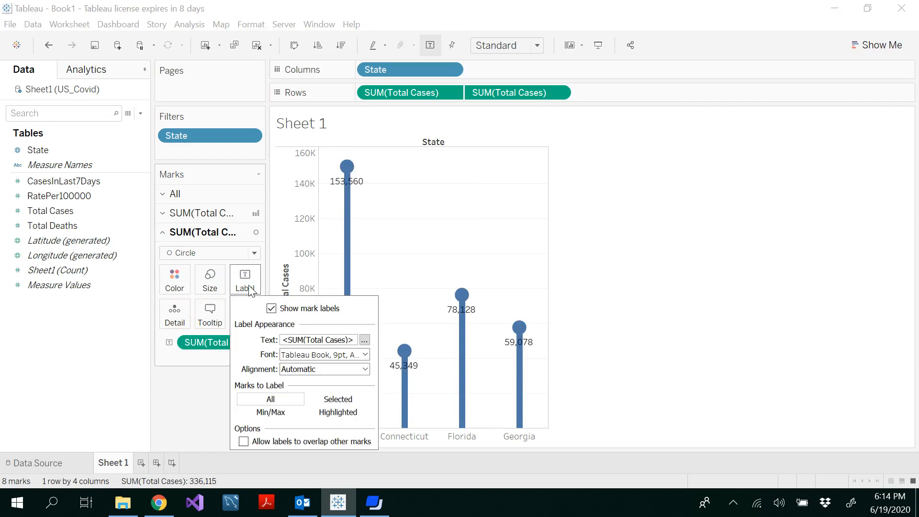
mouse_move(352, 383)
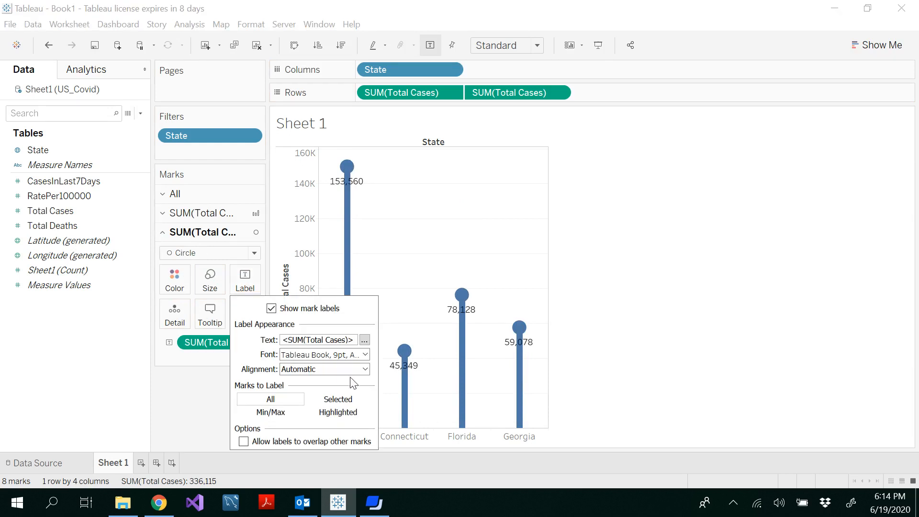
mouse_move(403, 350)
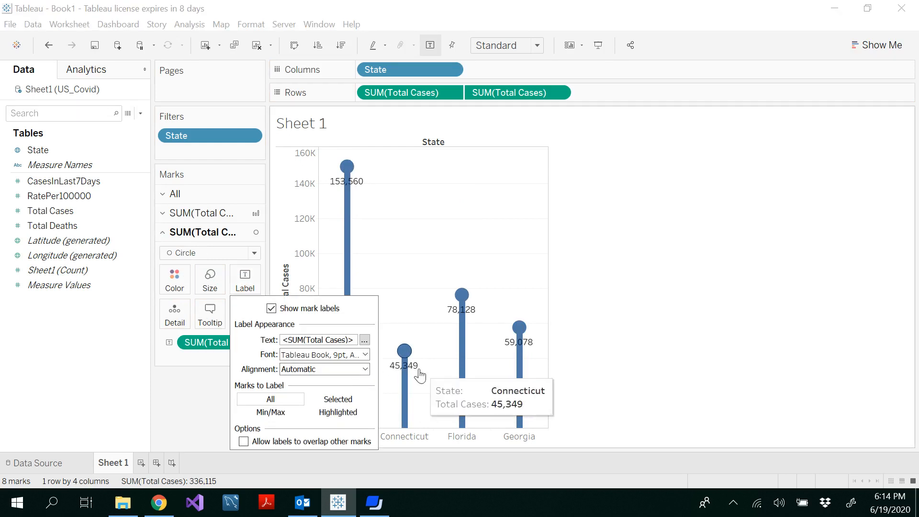
mouse_move(251, 379)
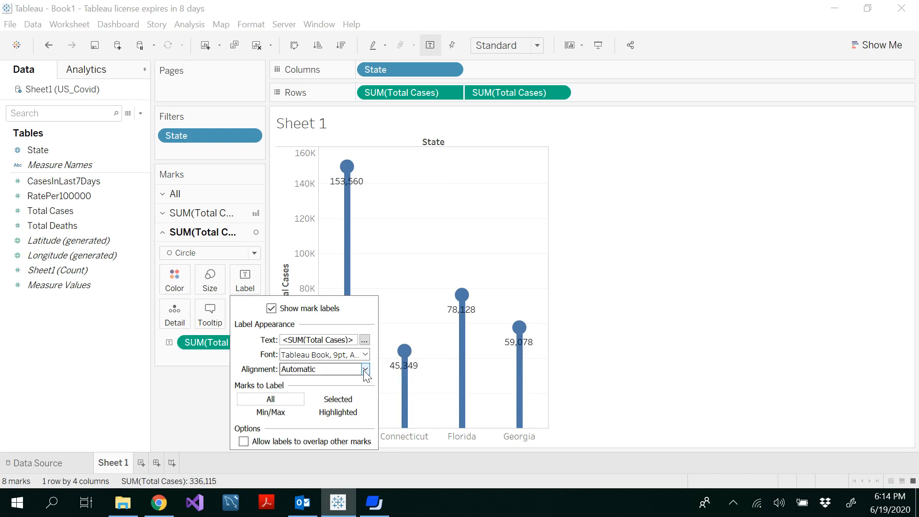
Align the Total Cases labels to middle center on each circle head.
click(365, 369)
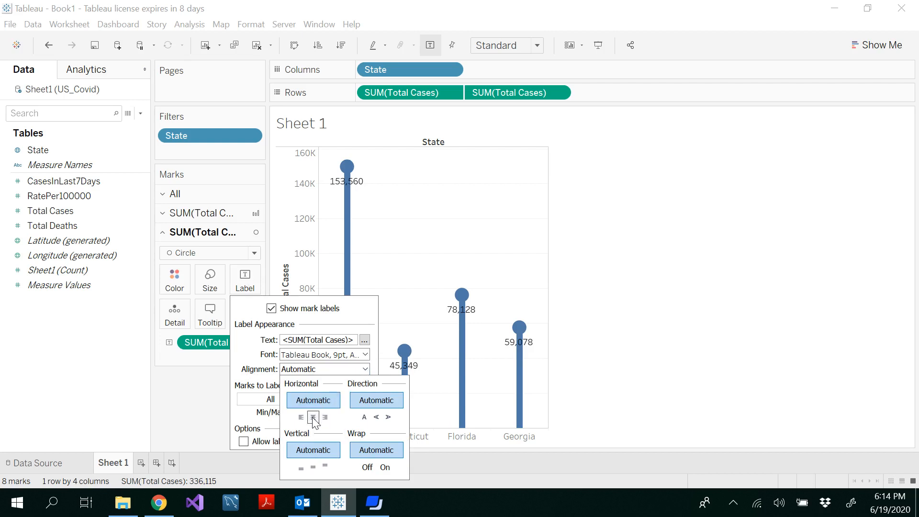
click(313, 418)
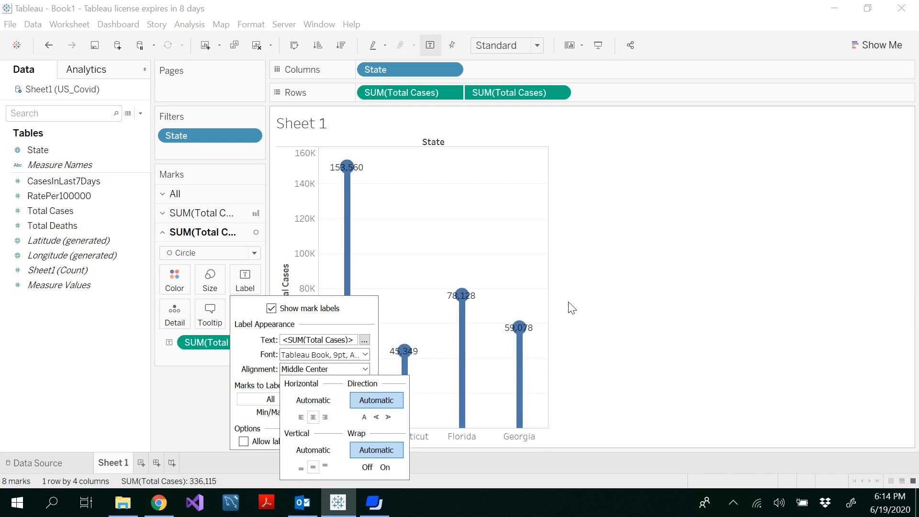
mouse_move(206, 403)
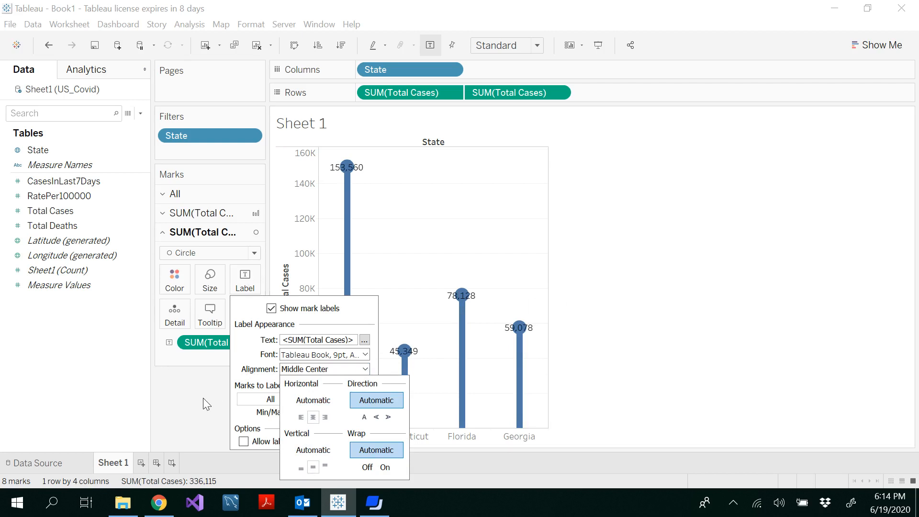
click(518, 327)
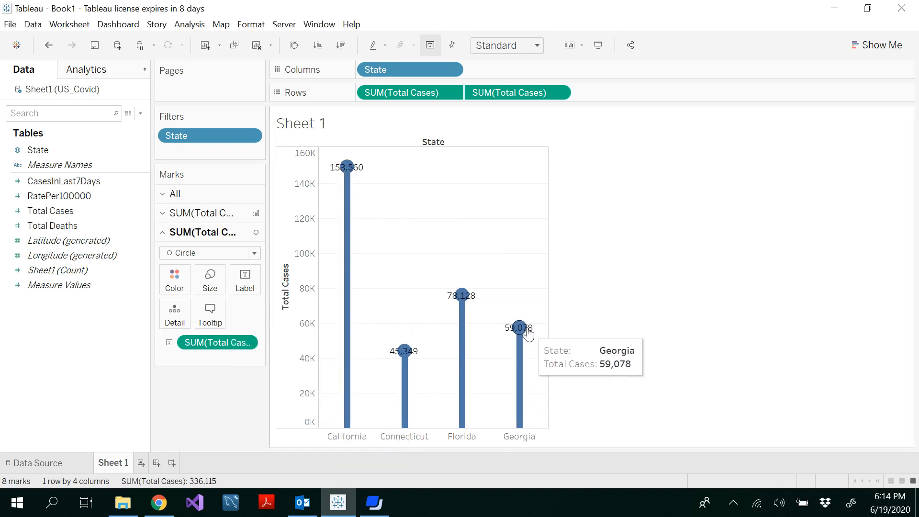
mouse_move(535, 251)
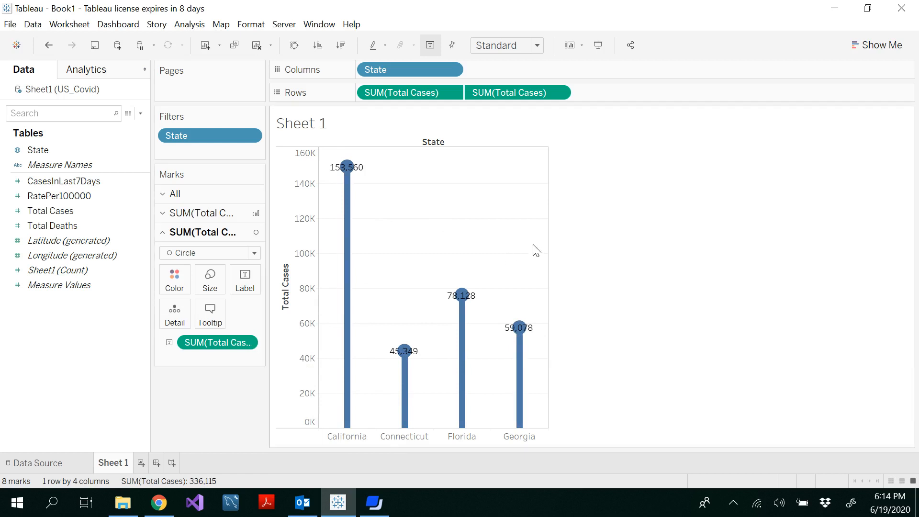
mouse_move(551, 251)
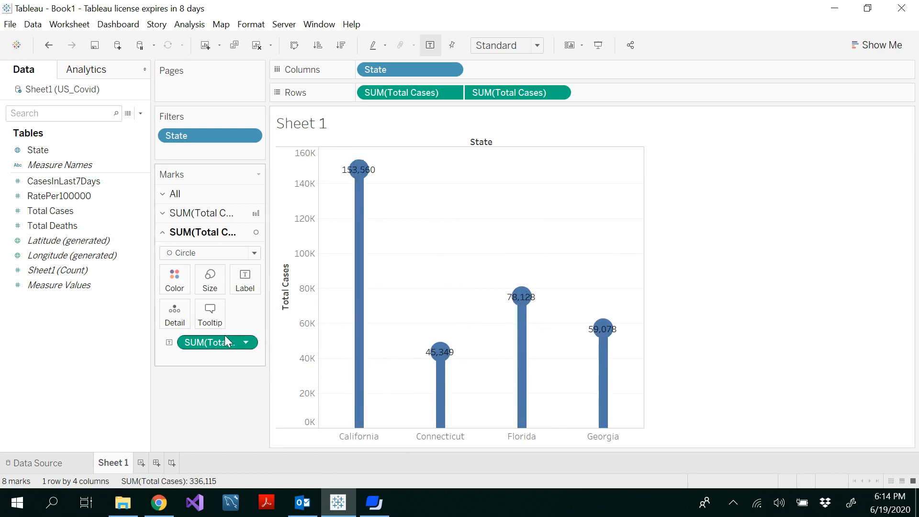
Slightly reduce the circle head size and make the bar stems thinner.
click(209, 280)
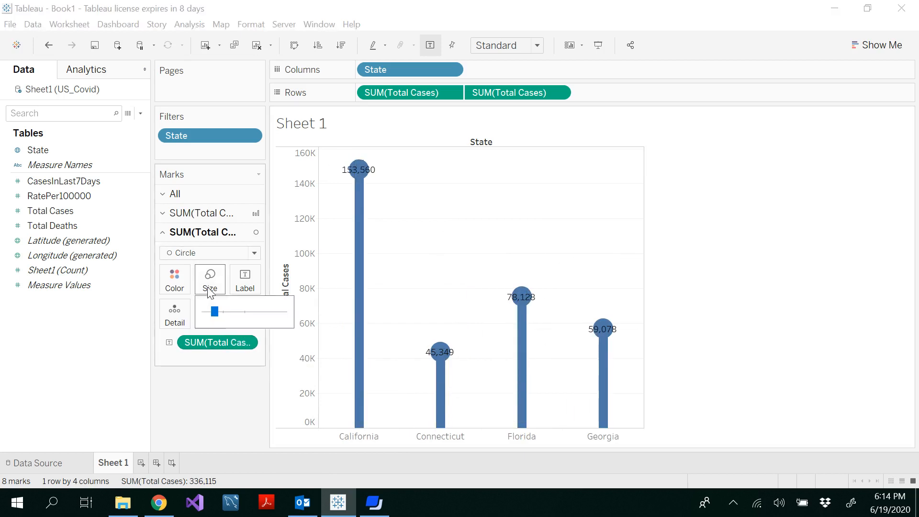
drag(214, 312, 212, 311)
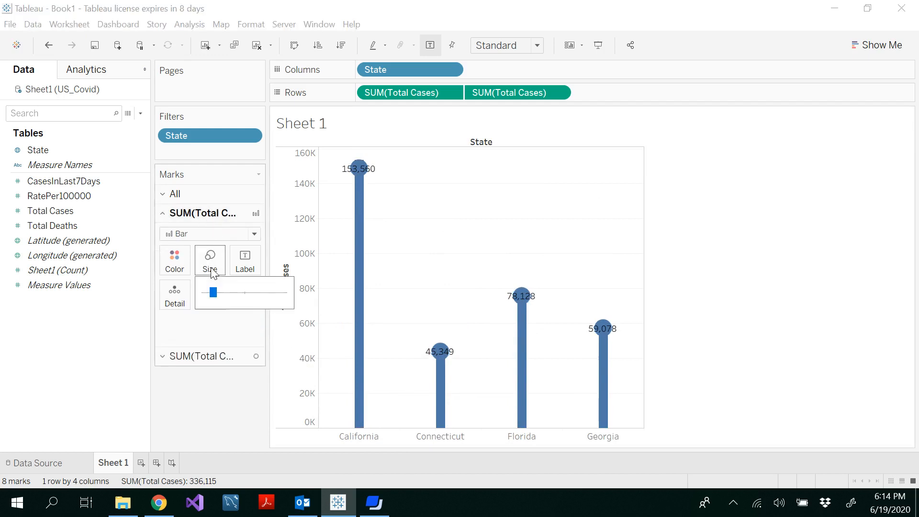
drag(212, 292, 208, 292)
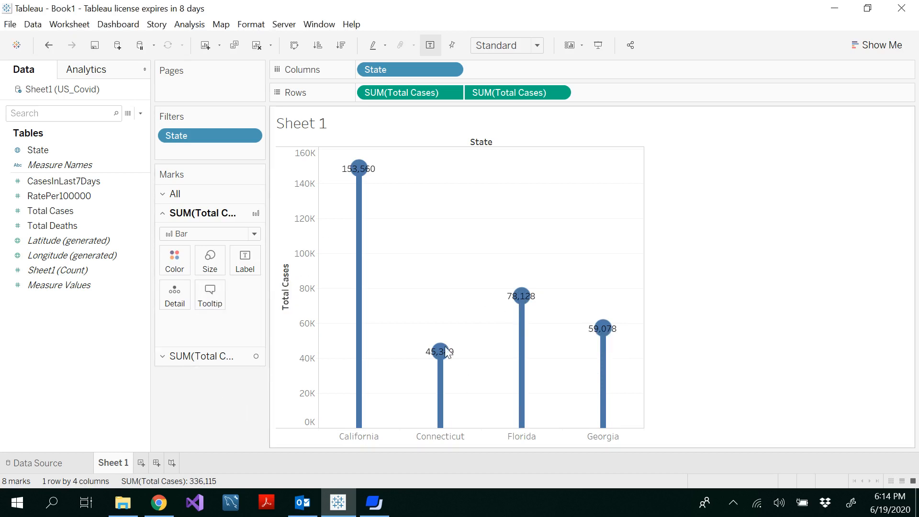
click(65, 180)
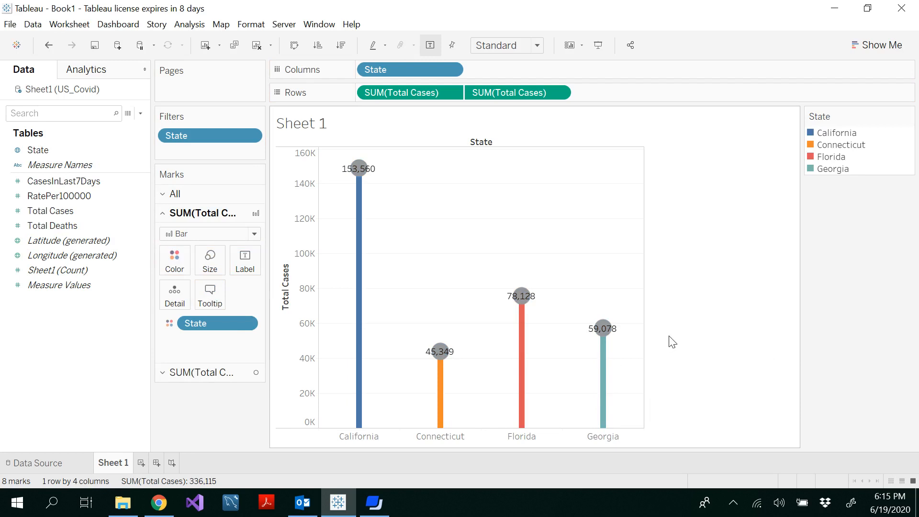
mouse_move(714, 367)
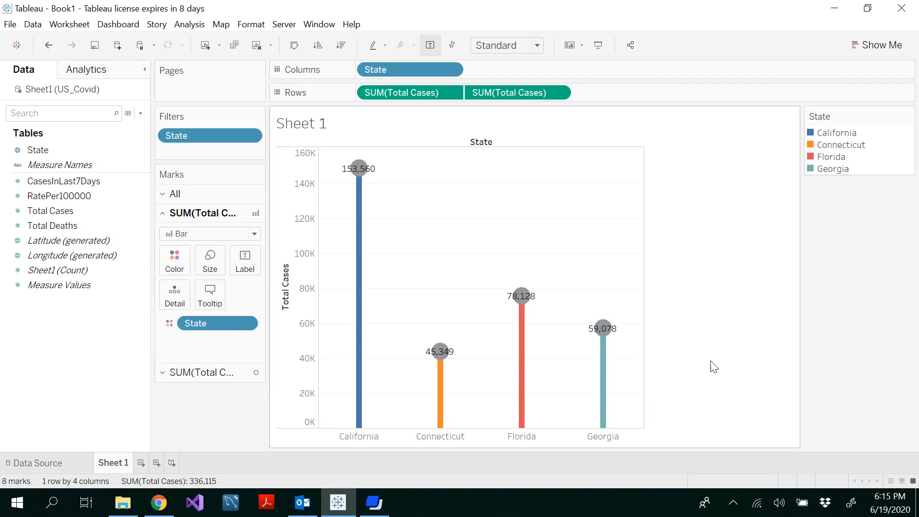
mouse_move(699, 382)
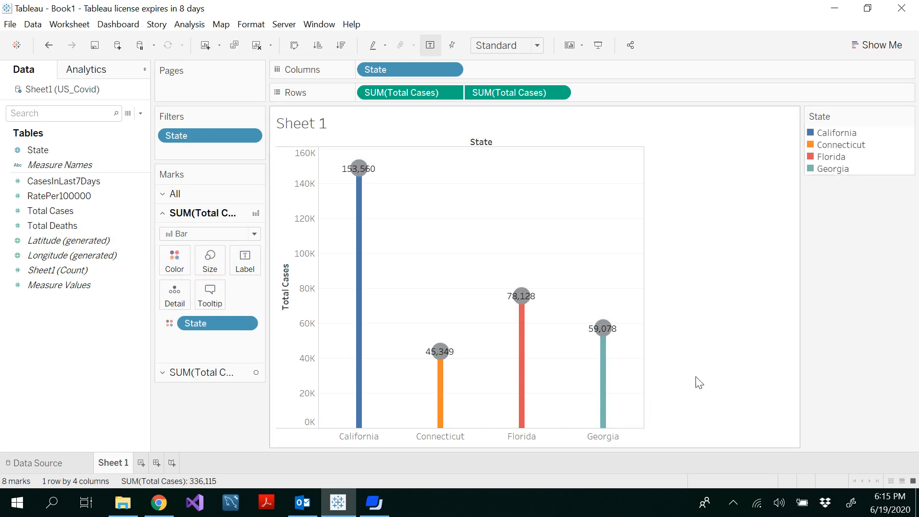